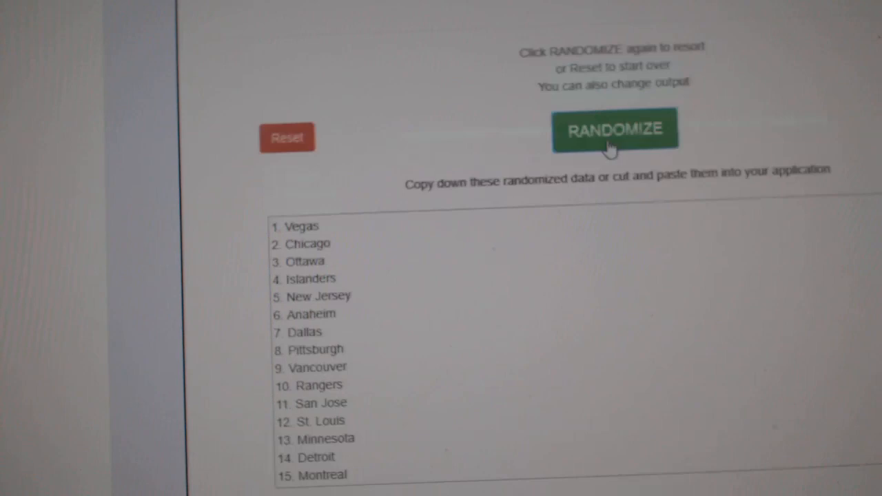
Reshuffle the RANDOM.ORG team list into a new order and copy the whole result.
left_click(614, 131)
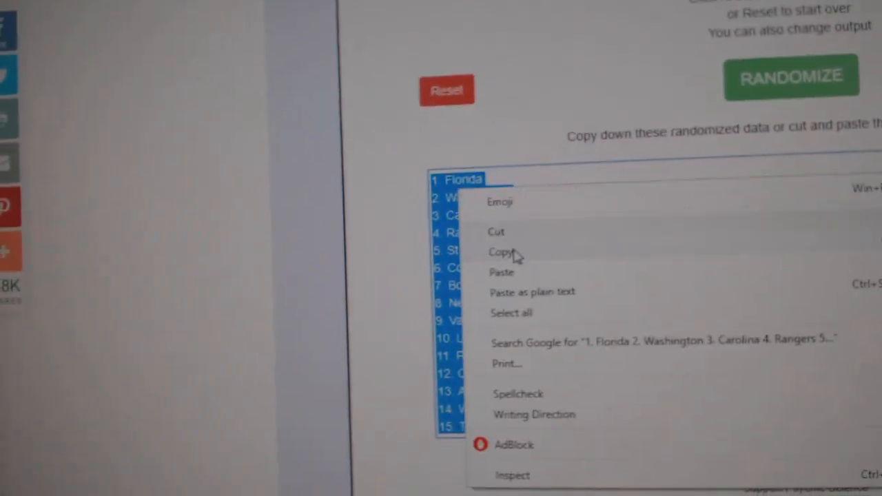
left_click(502, 251)
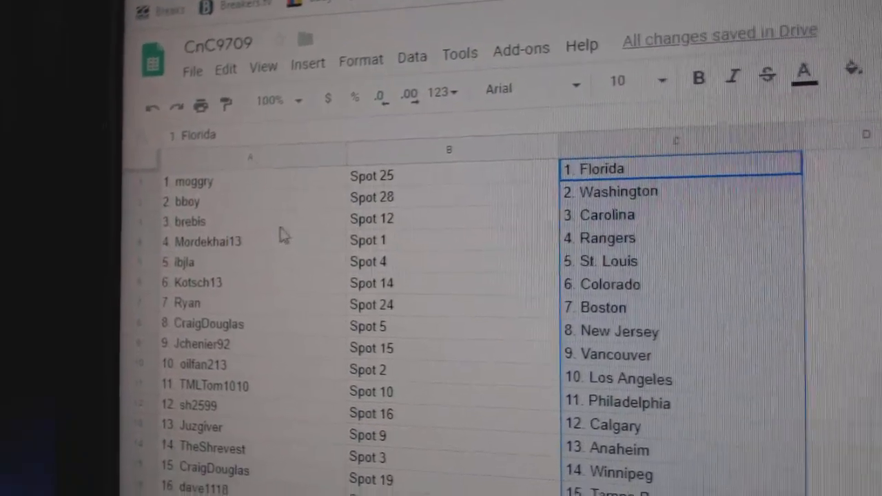
Check down the sheet that all 30 participants line up with a spot and team, ending with Dallas.
left_click(214, 241)
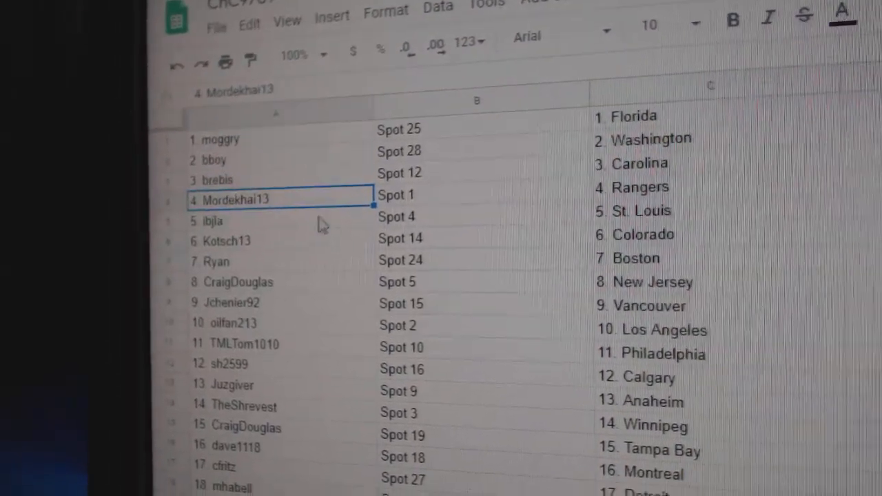
left_click(248, 241)
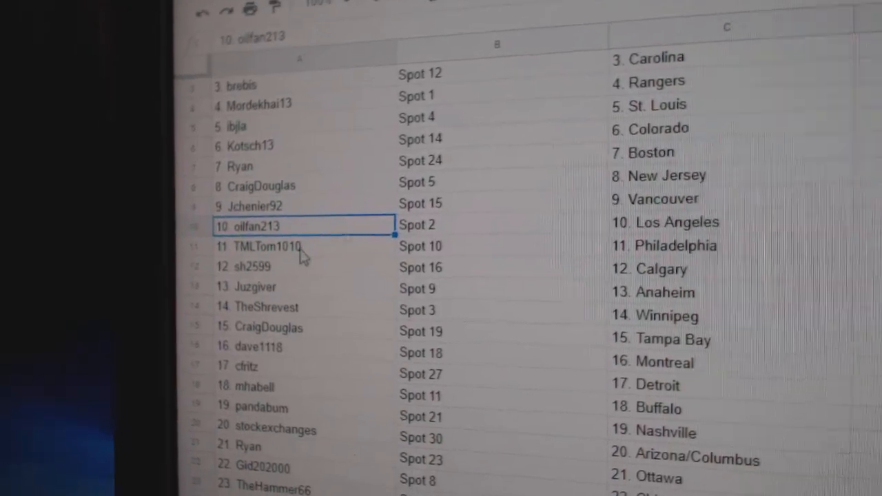
left_click(289, 245)
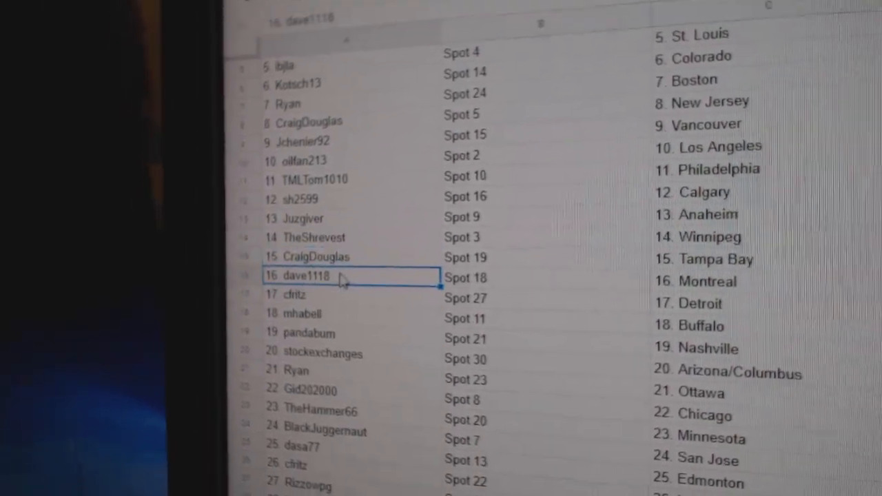
scroll("down", 3)
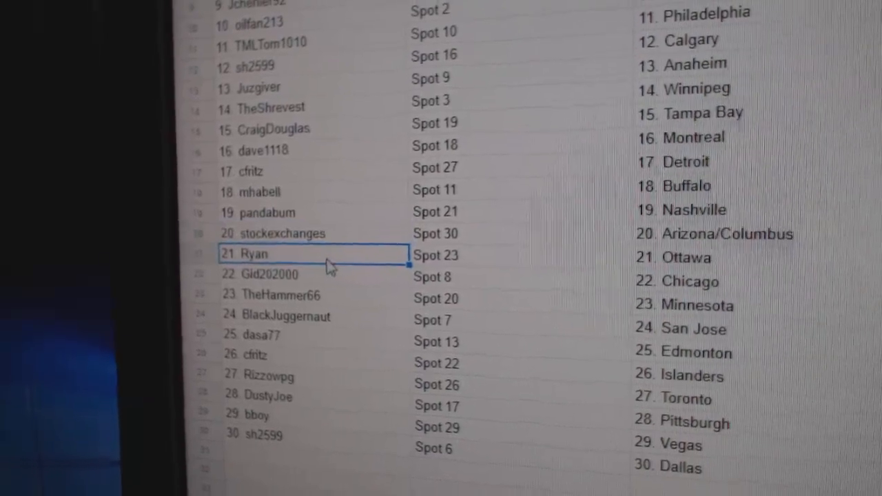
scroll("down", 3)
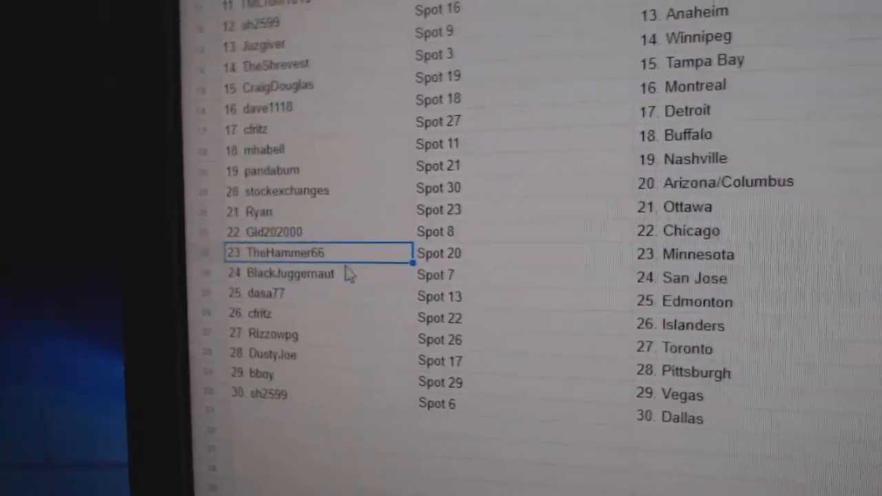